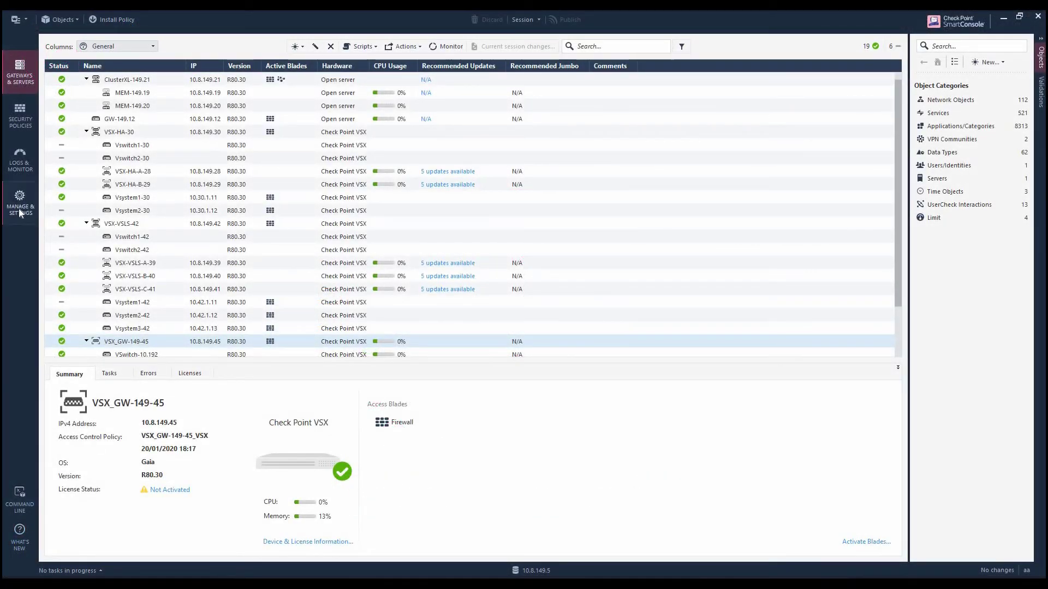
Step: Go to Manage & Settings and show the Package Repository, which lists no packages yet
{"action": "left_click", "coordinate": [20, 204]}
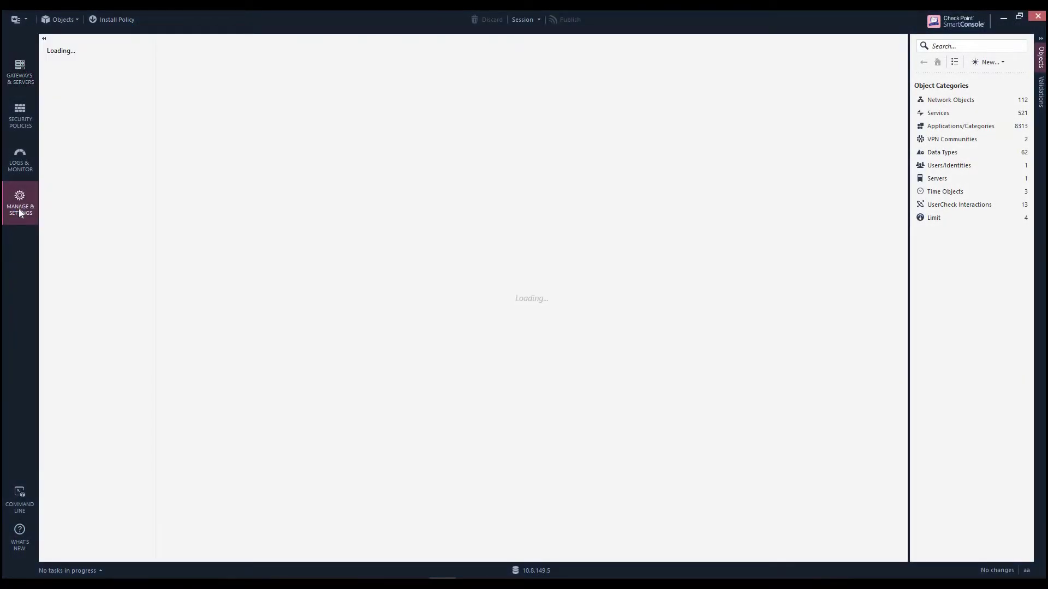
{"action": "left_click", "coordinate": [20, 203]}
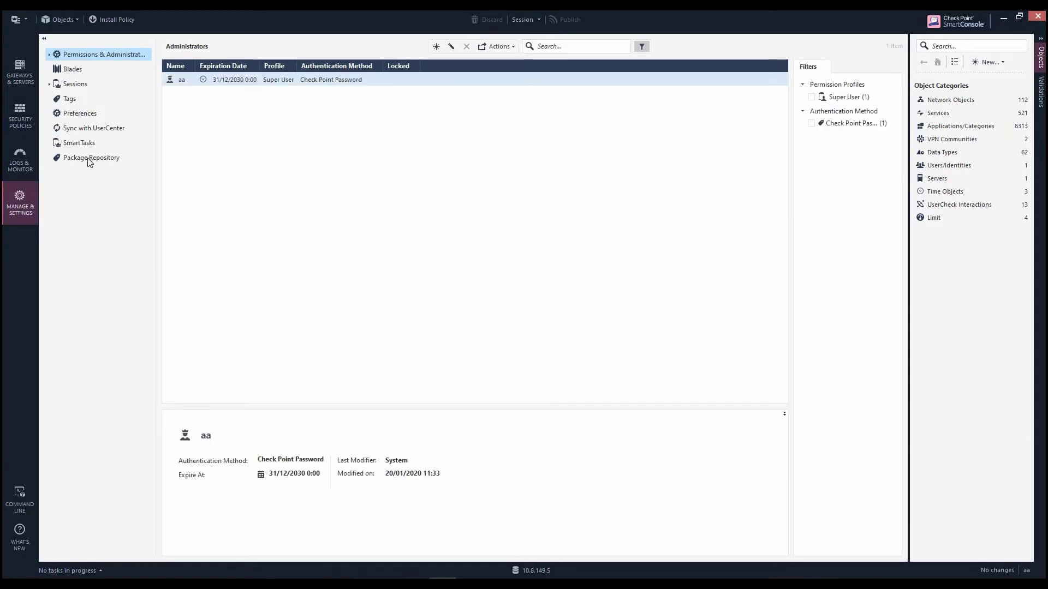
{"action": "left_click", "coordinate": [92, 158]}
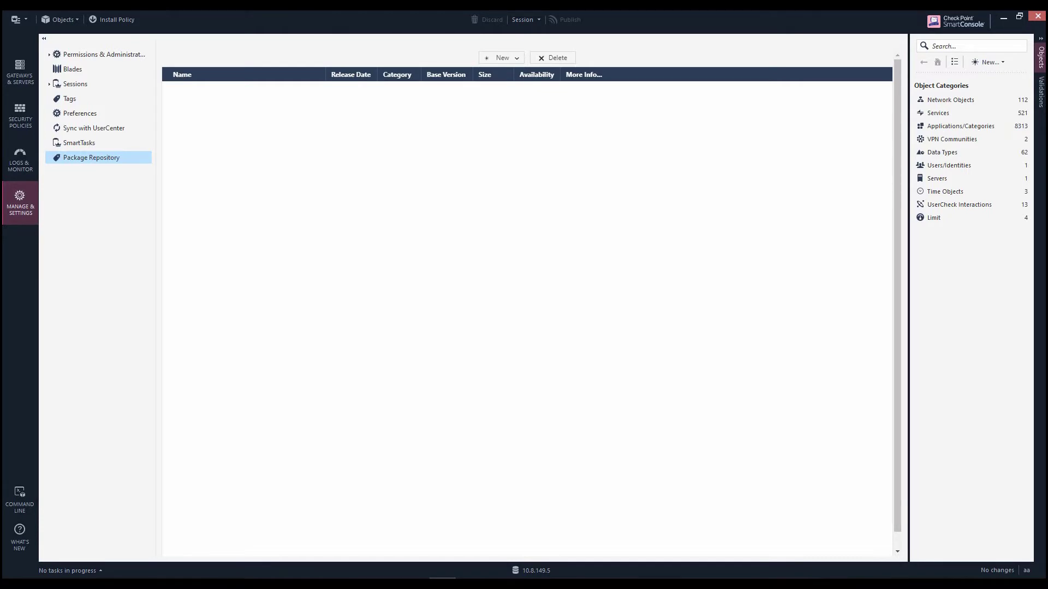
Step: Download the R80.40 T294 Fresh Install and Upgrade package from the cloud into the repository
{"action": "left_click", "coordinate": [501, 57]}
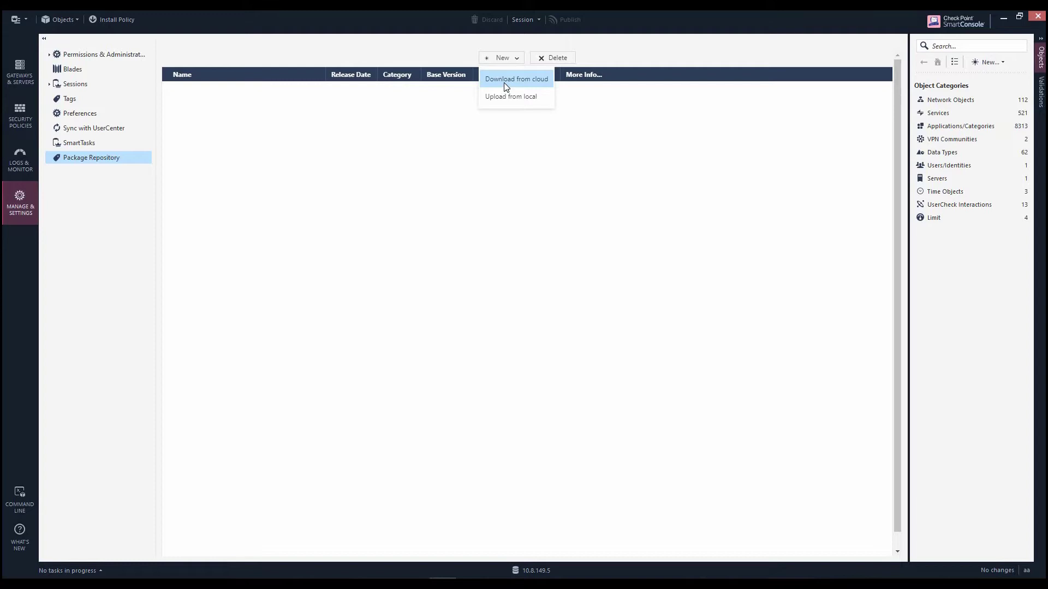
{"action": "left_click", "coordinate": [516, 79]}
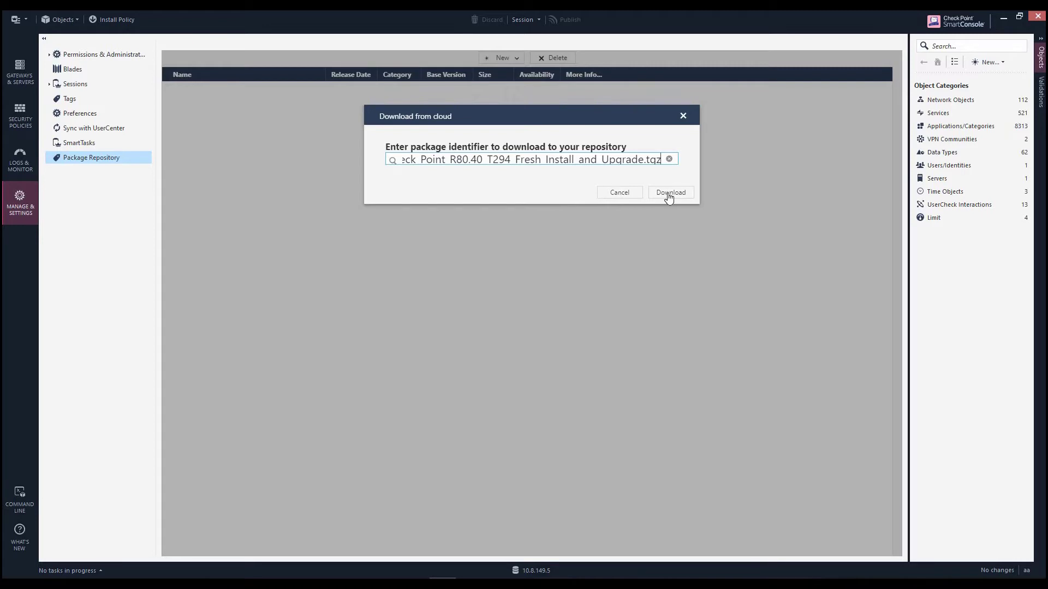
{"action": "left_click", "coordinate": [669, 192]}
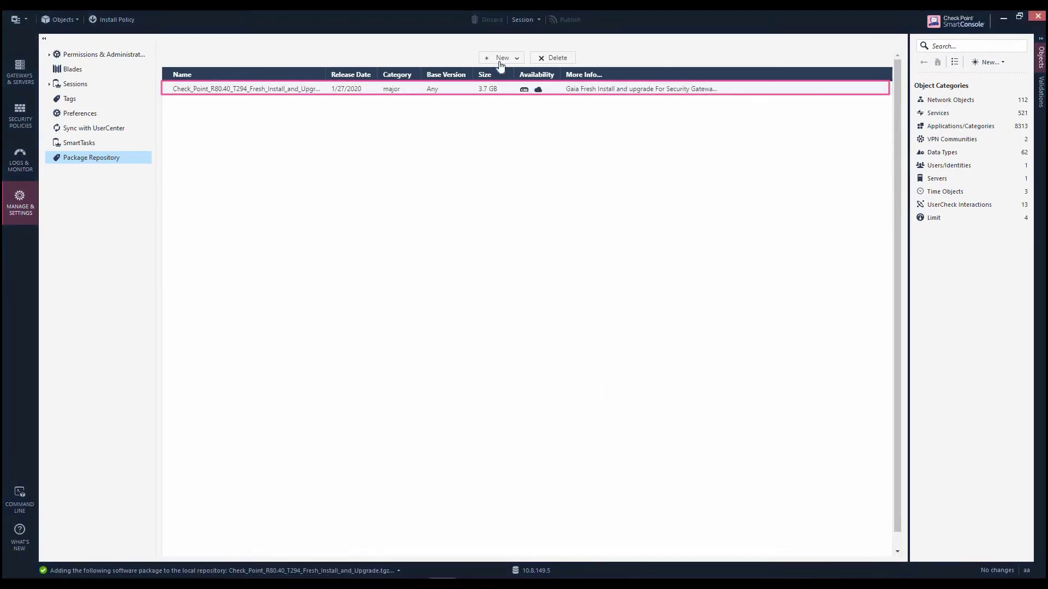
Step: Download the R80.40 Jumbo Hotfix Bundle T83 from the cloud and dismiss Recent Tasks
{"action": "left_click", "coordinate": [502, 58]}
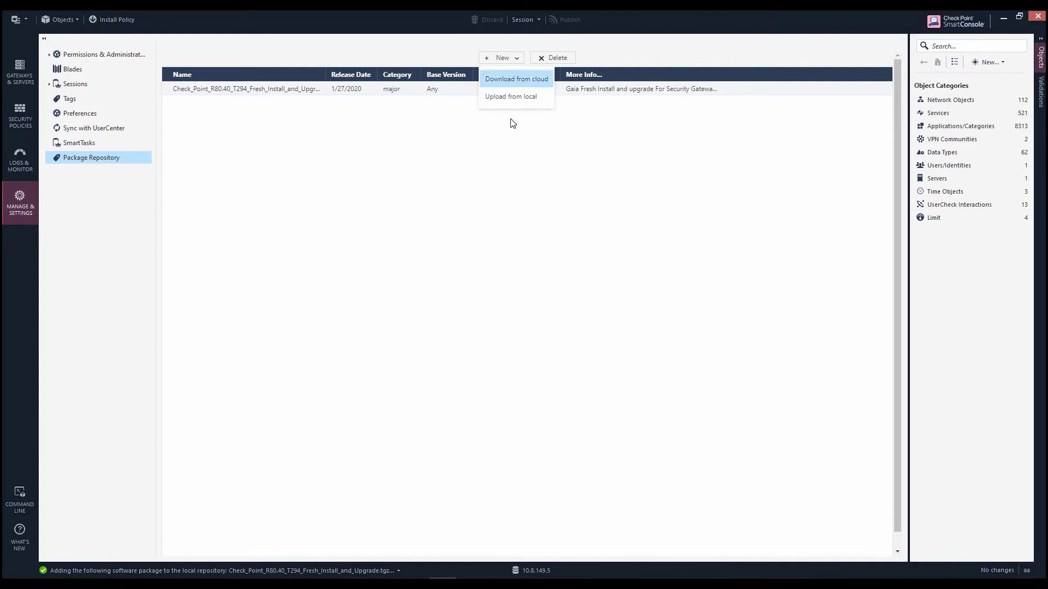
{"action": "left_click", "coordinate": [515, 79]}
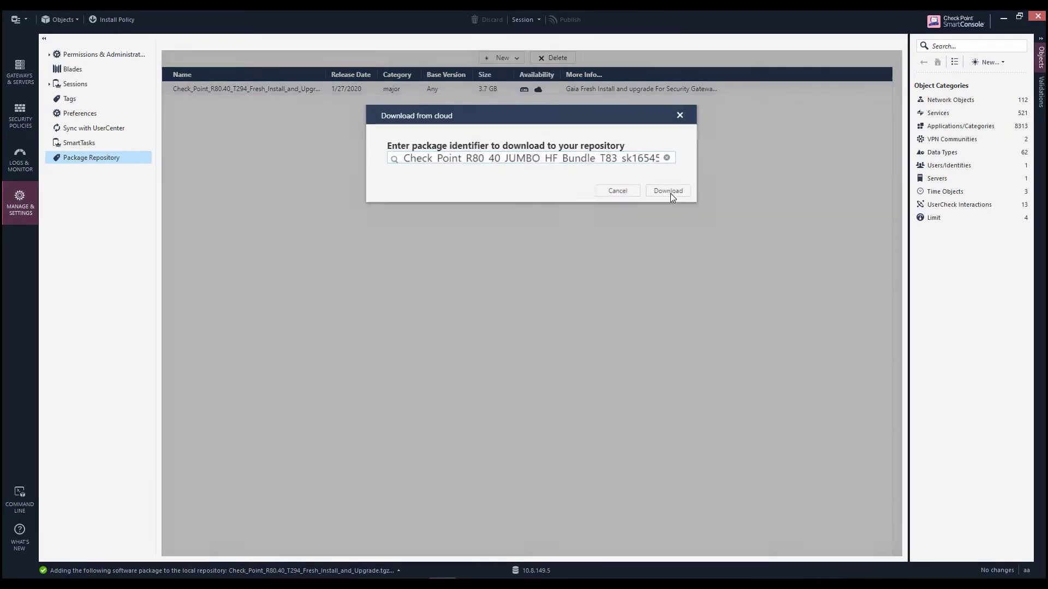
{"action": "left_click", "coordinate": [666, 190]}
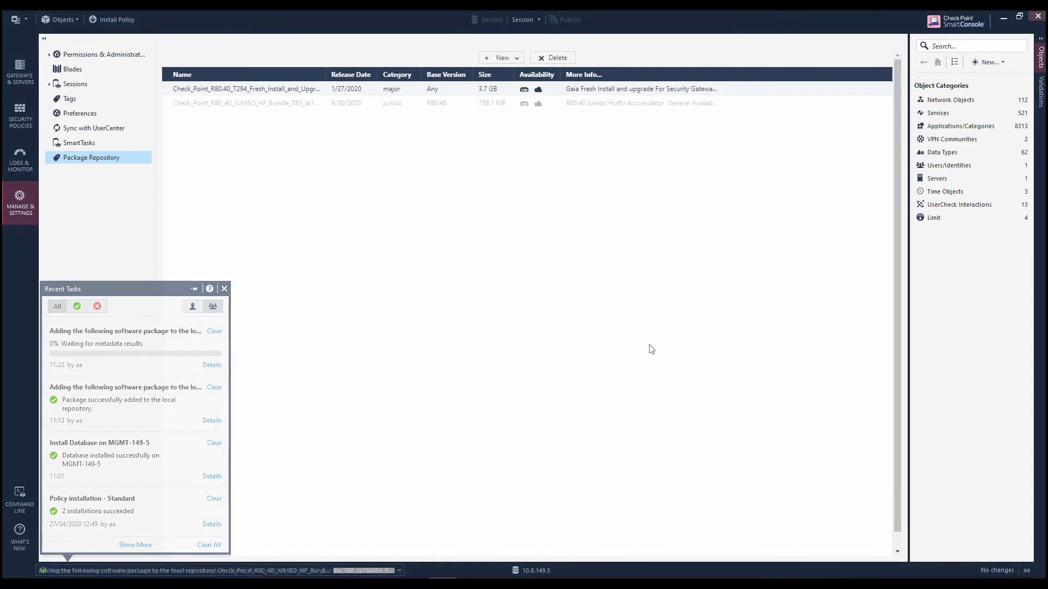
{"action": "left_click", "coordinate": [225, 288]}
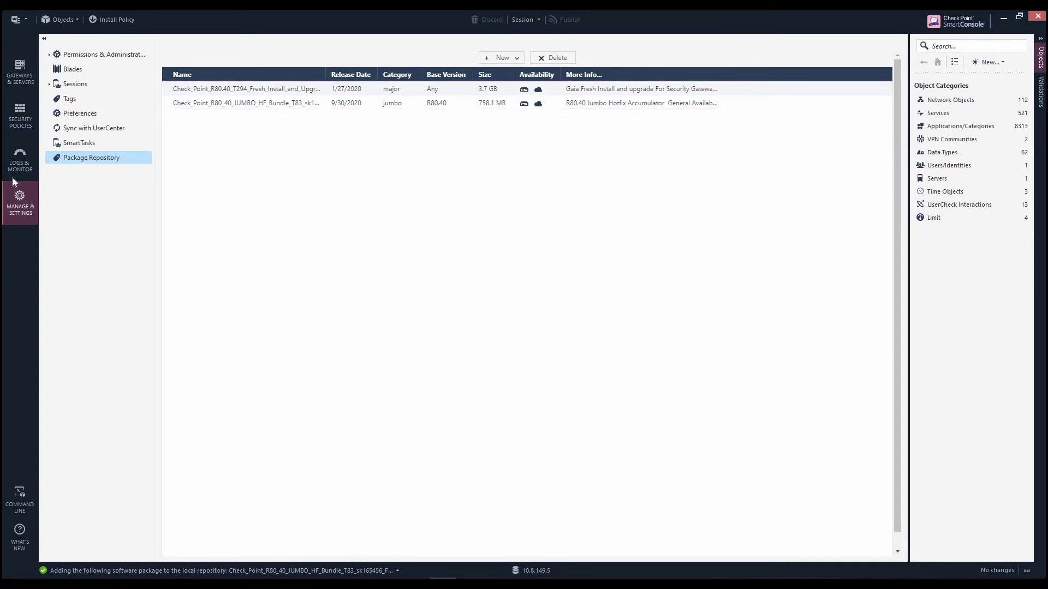
{"action": "mouse_move", "coordinate": [20, 72]}
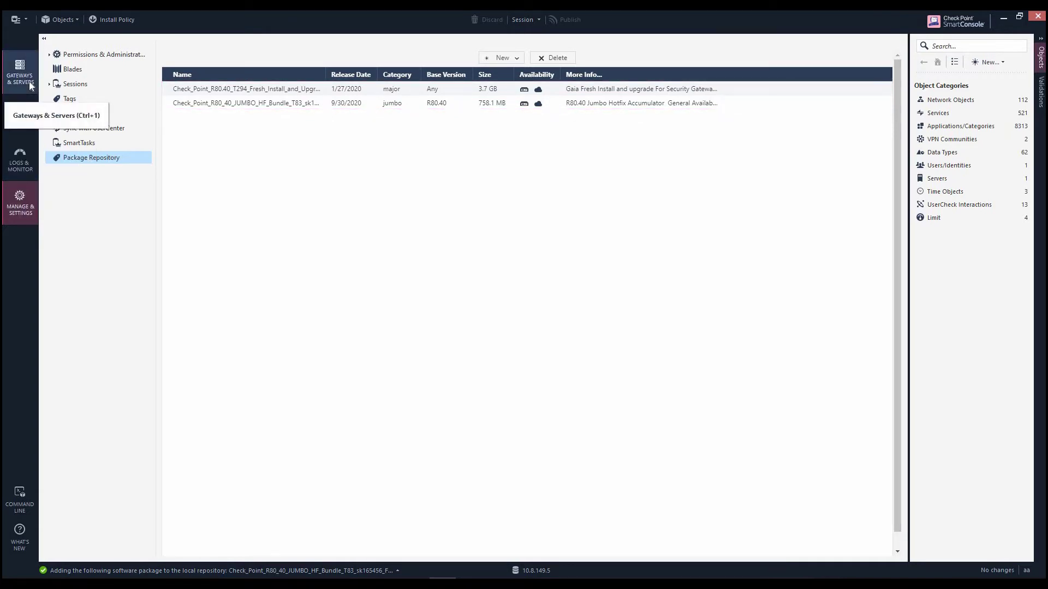
Step: In Gateways & Servers, select both ClusterXL clusters and GW-149.10 to GW-149.12 for actions
{"action": "left_click", "coordinate": [20, 72]}
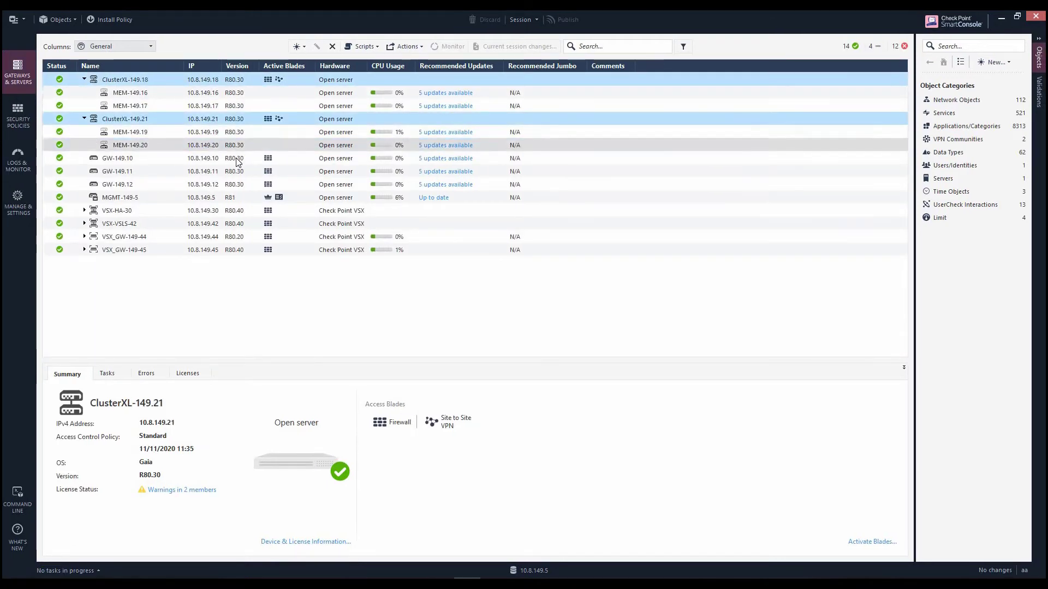
{"action": "left_click", "coordinate": [117, 184]}
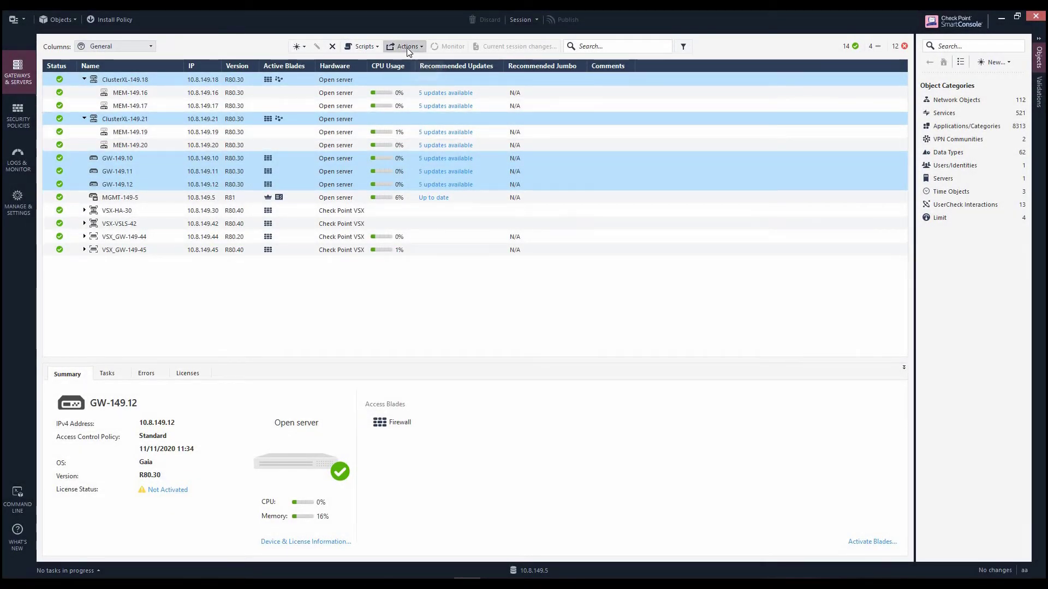
{"action": "left_click", "coordinate": [406, 46]}
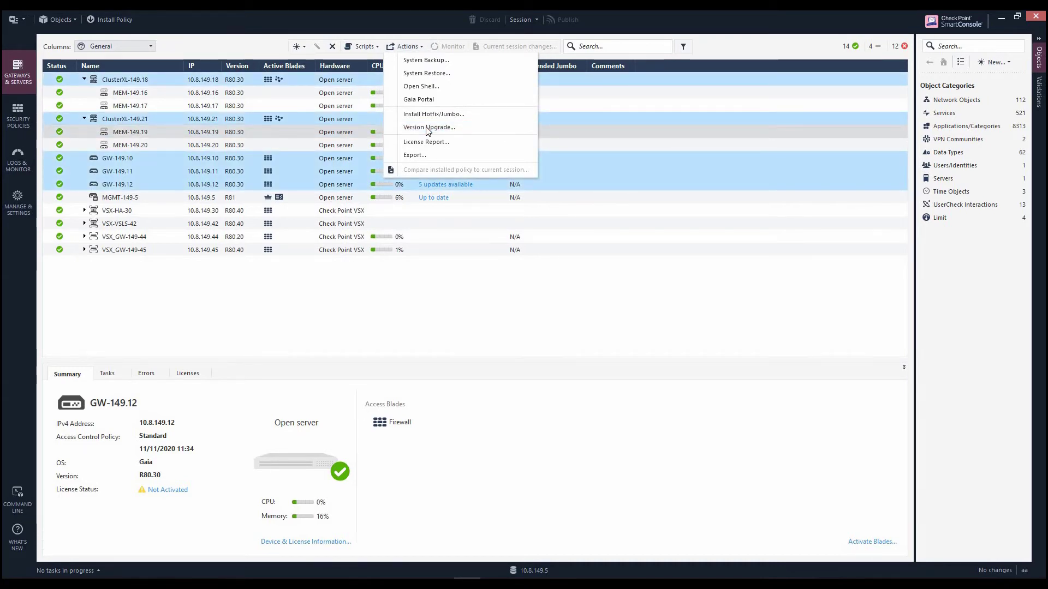
Step: Start Version Upgrade with the R80.40 Fresh Install and Upgrade package as target and verify it
{"action": "left_click", "coordinate": [428, 127]}
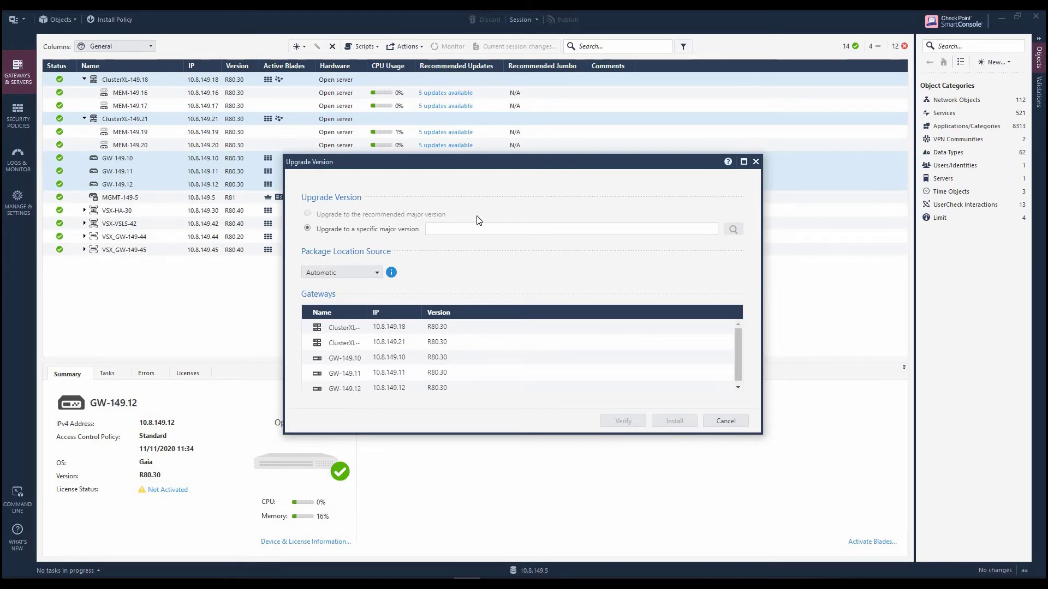
{"action": "left_click", "coordinate": [569, 228]}
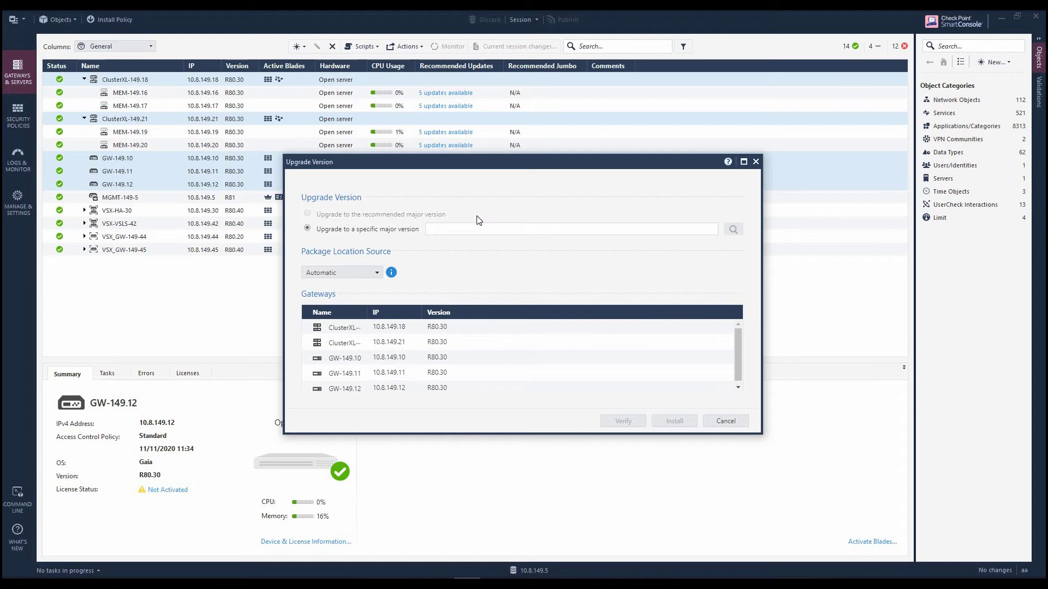
{"action": "left_click", "coordinate": [567, 228]}
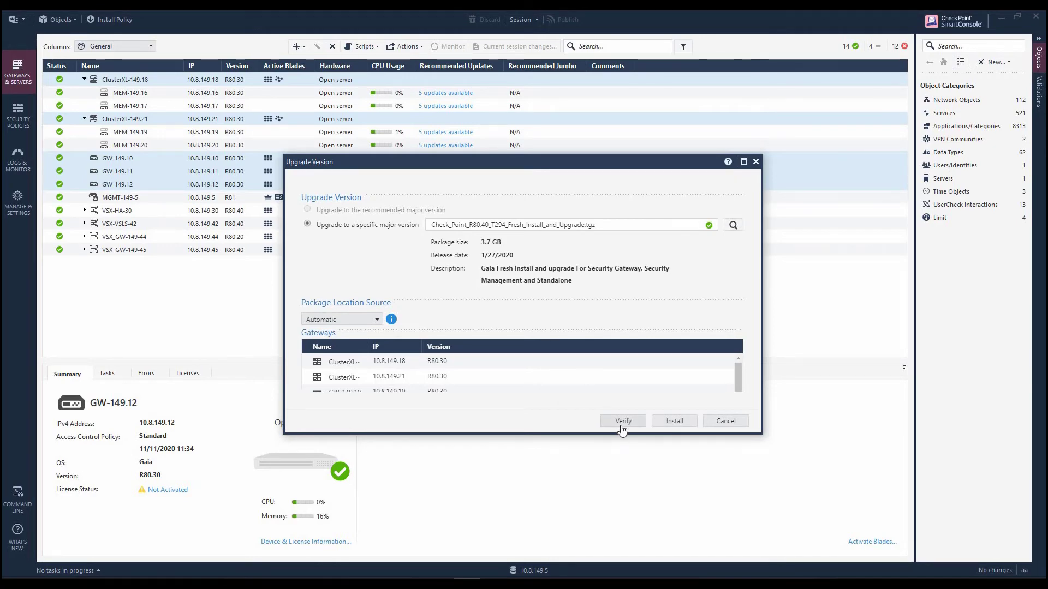
{"action": "left_click", "coordinate": [621, 421]}
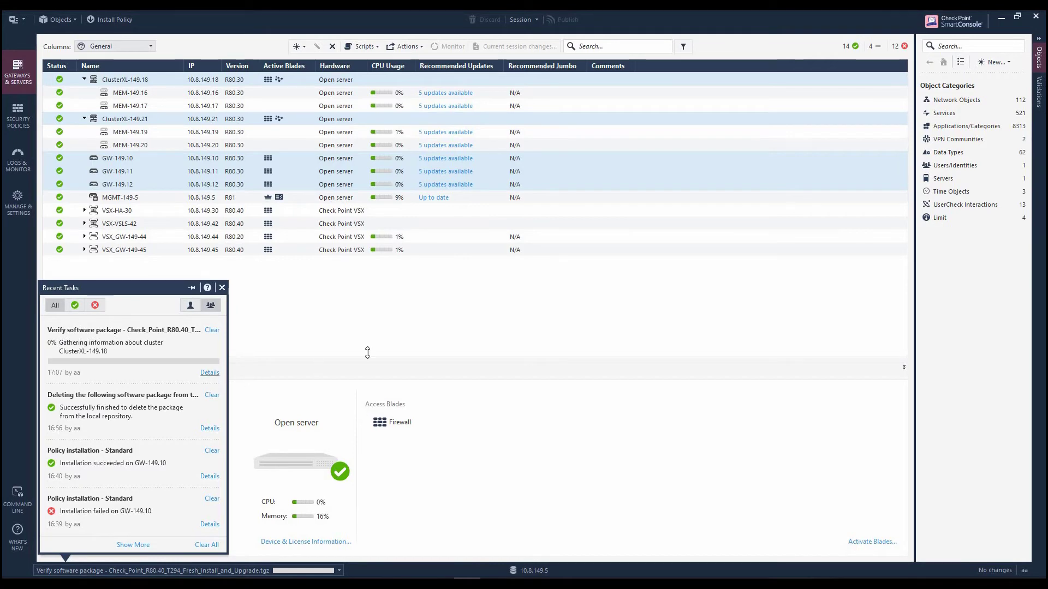
{"action": "left_click", "coordinate": [209, 372]}
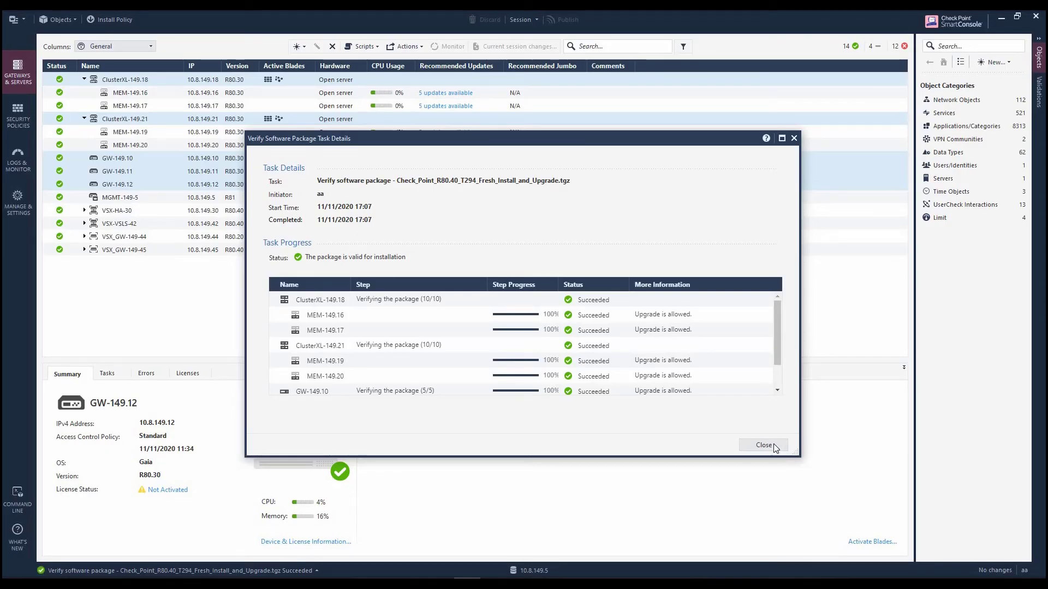
Step: Review and close the verification results showing R80.40 valid on every chosen gateway
{"action": "left_click", "coordinate": [763, 445]}
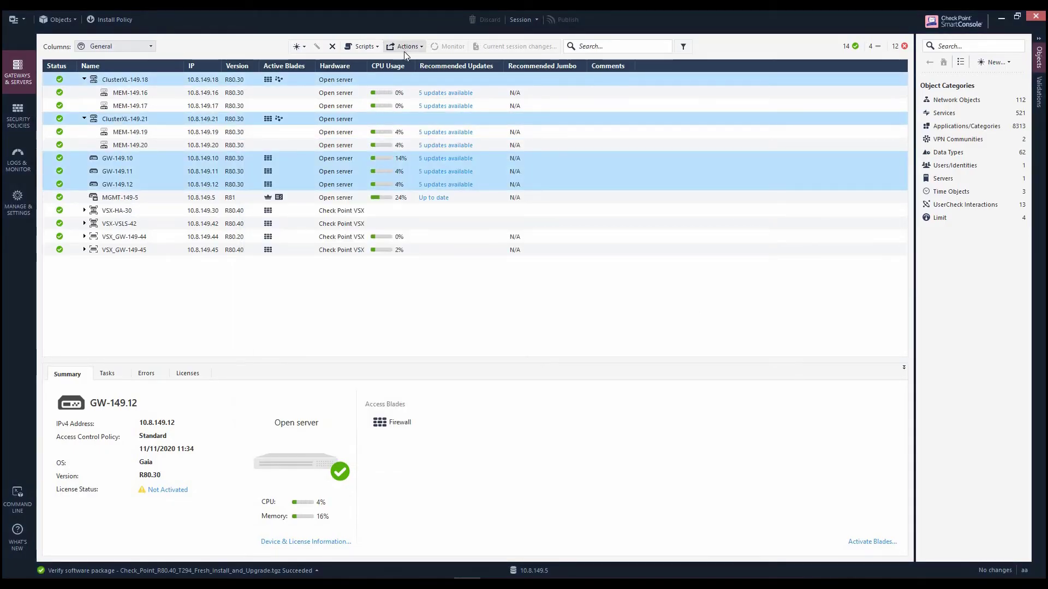
Step: Install the R80.40 upgrade on the chosen gateways and confirm the major upgrade warning
{"action": "left_click", "coordinate": [406, 46]}
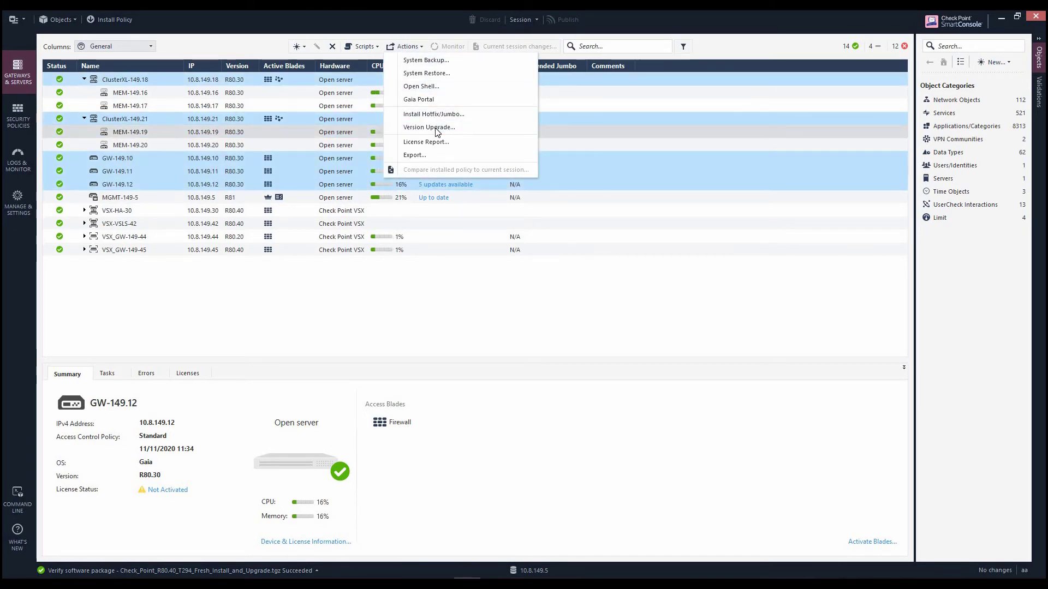
{"action": "left_click", "coordinate": [427, 127]}
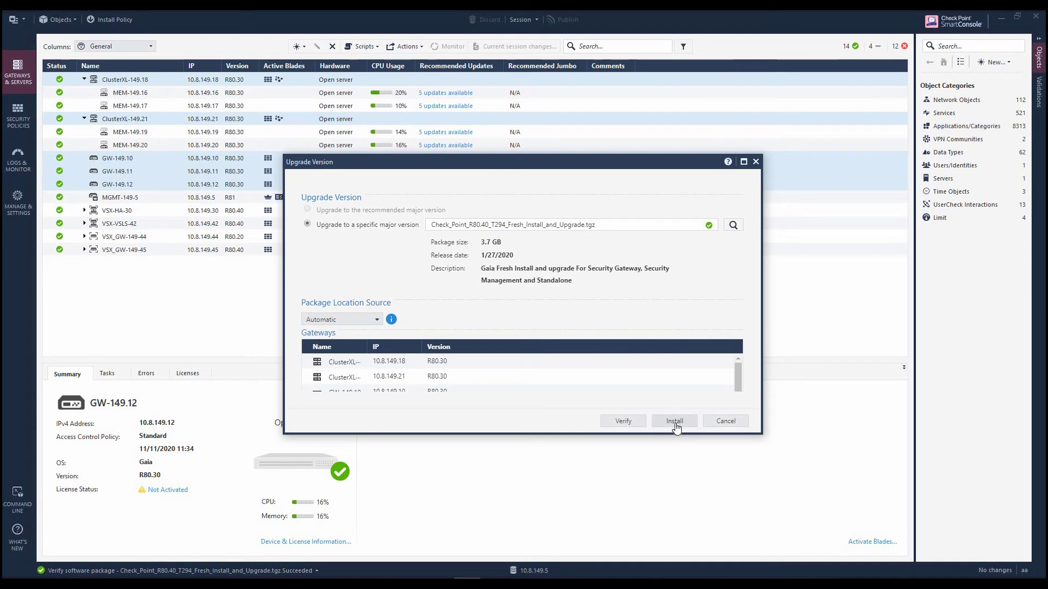
{"action": "left_click", "coordinate": [674, 420]}
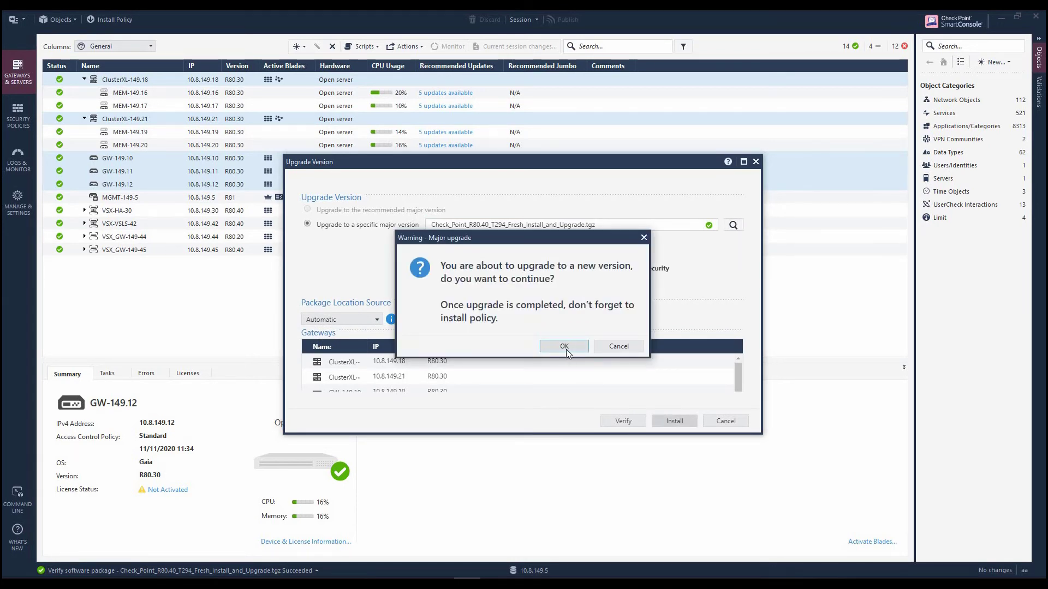
{"action": "left_click", "coordinate": [563, 346]}
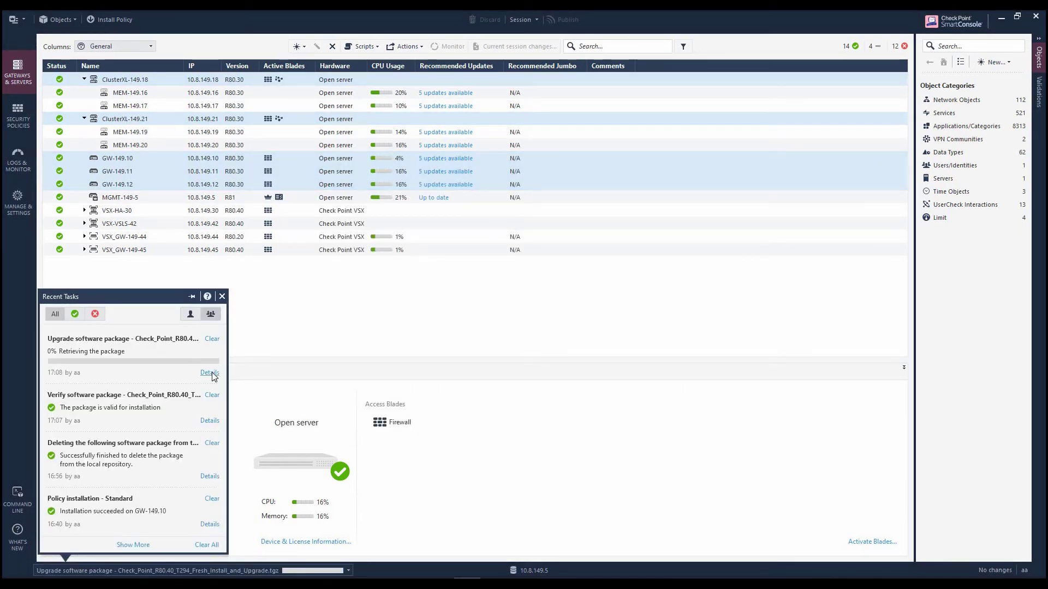
Step: Check the upgrade task details show all gateways at R80.40, then close them
{"action": "left_click", "coordinate": [209, 372]}
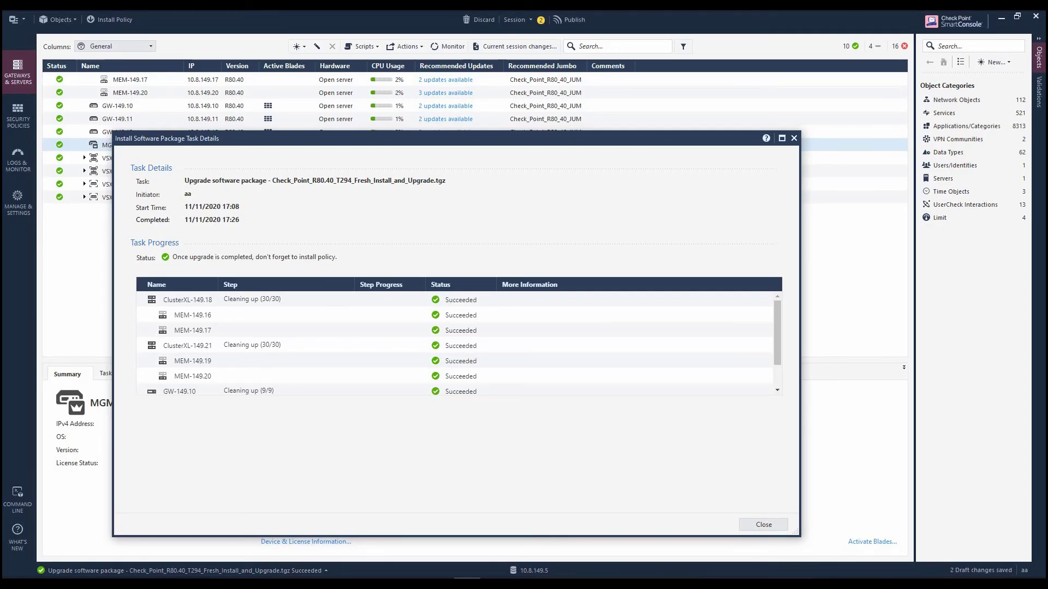
{"action": "left_click", "coordinate": [763, 525]}
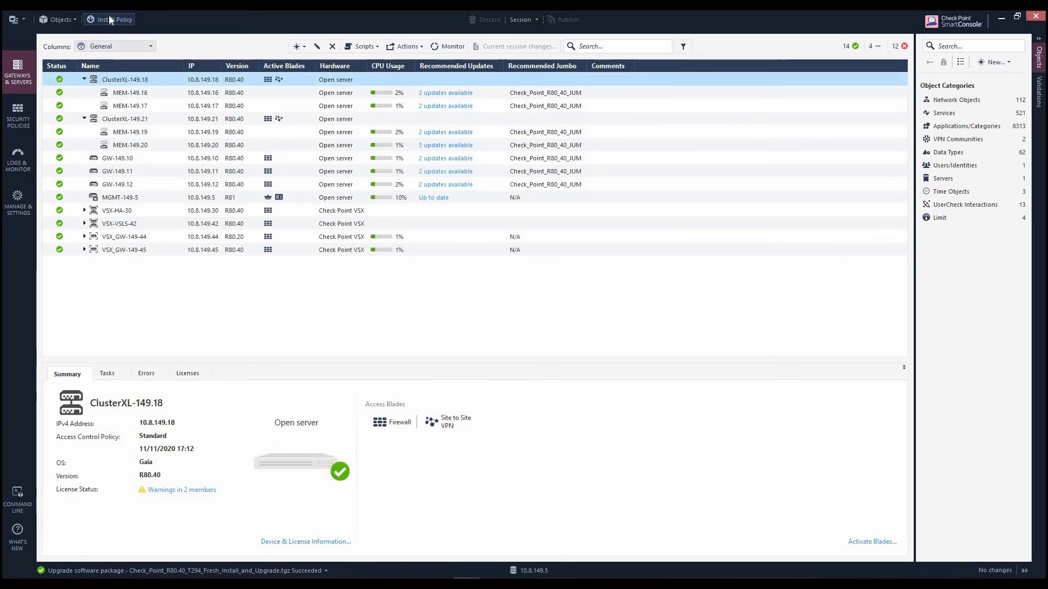
Step: Install the Standard policy on the five upgraded clusters and gateways
{"action": "left_click", "coordinate": [113, 19]}
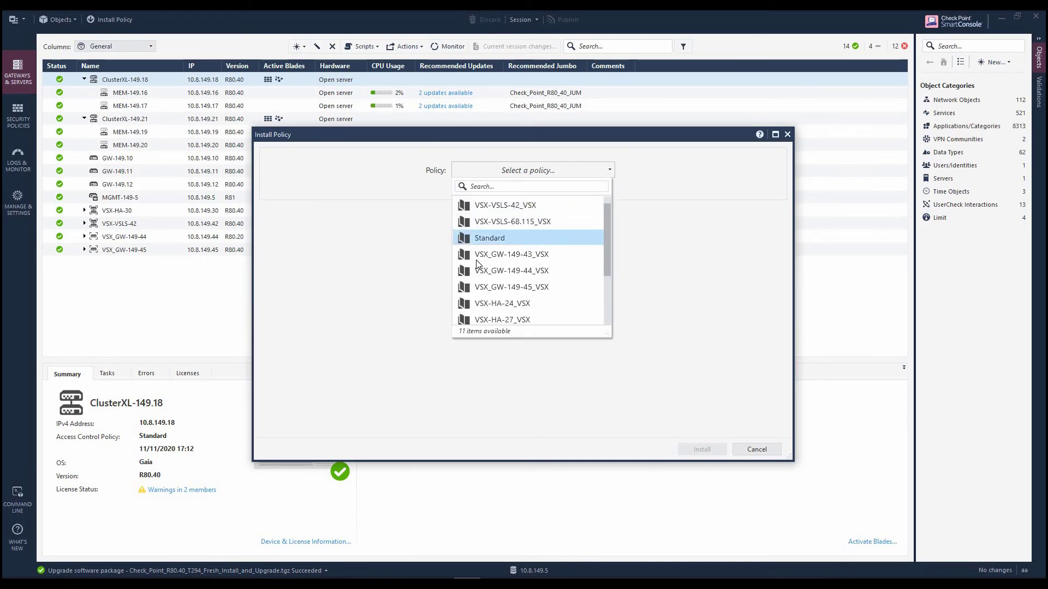
{"action": "left_click", "coordinate": [489, 238]}
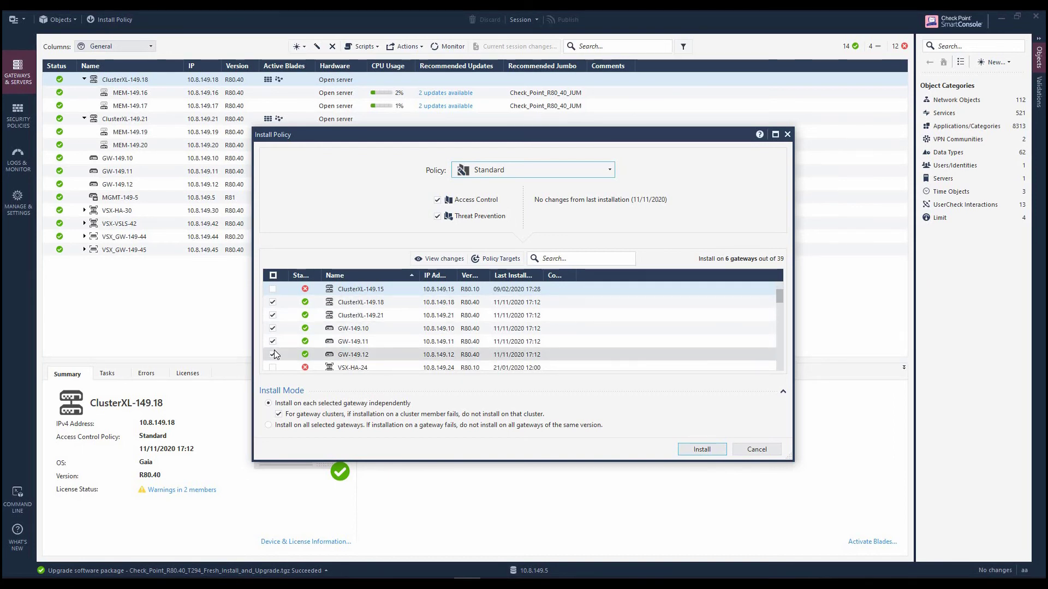
{"action": "left_click", "coordinate": [271, 354]}
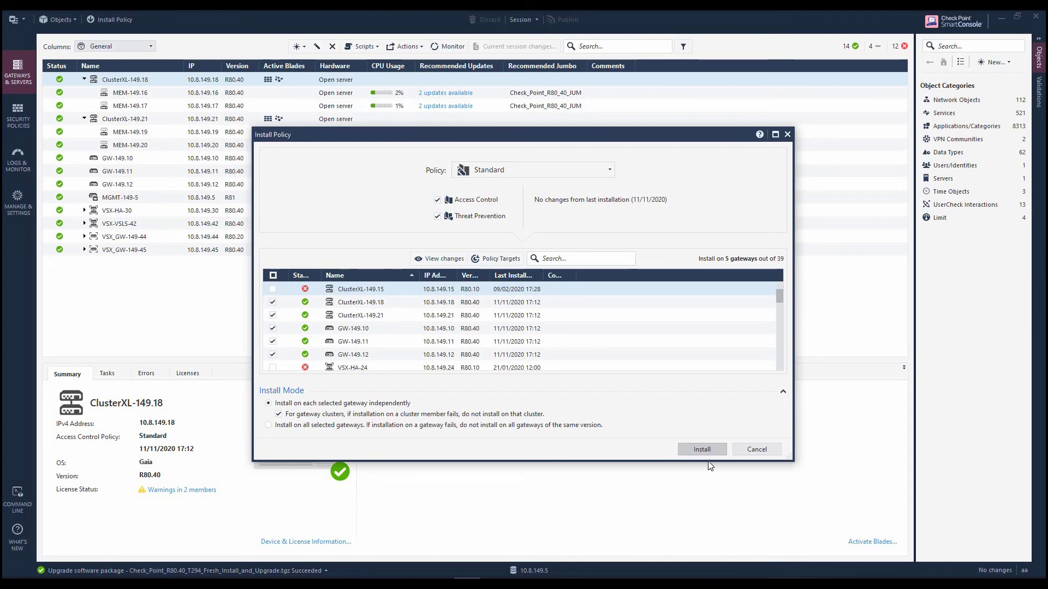
{"action": "left_click", "coordinate": [701, 448]}
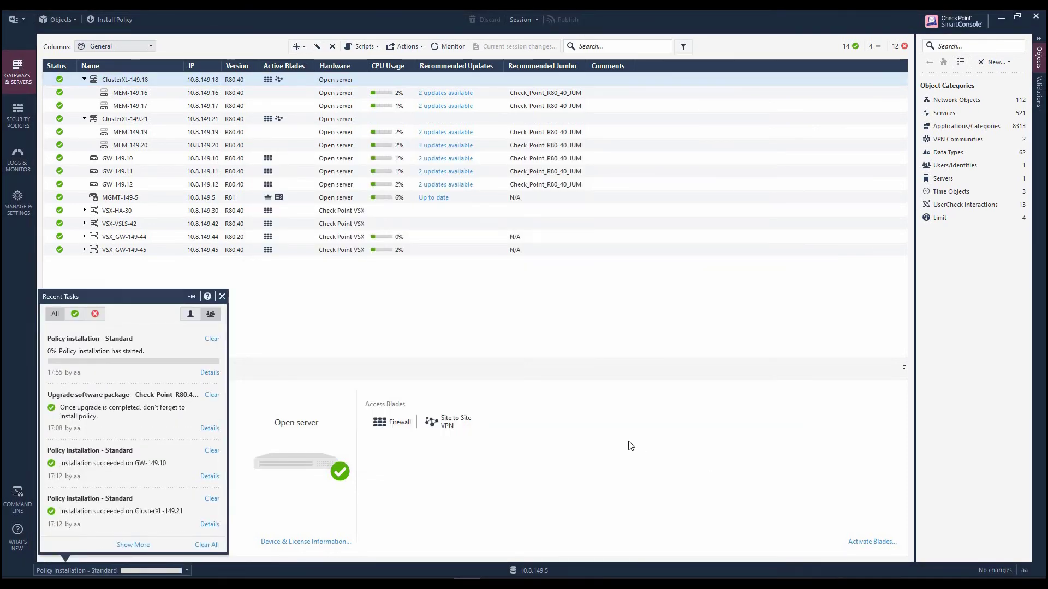